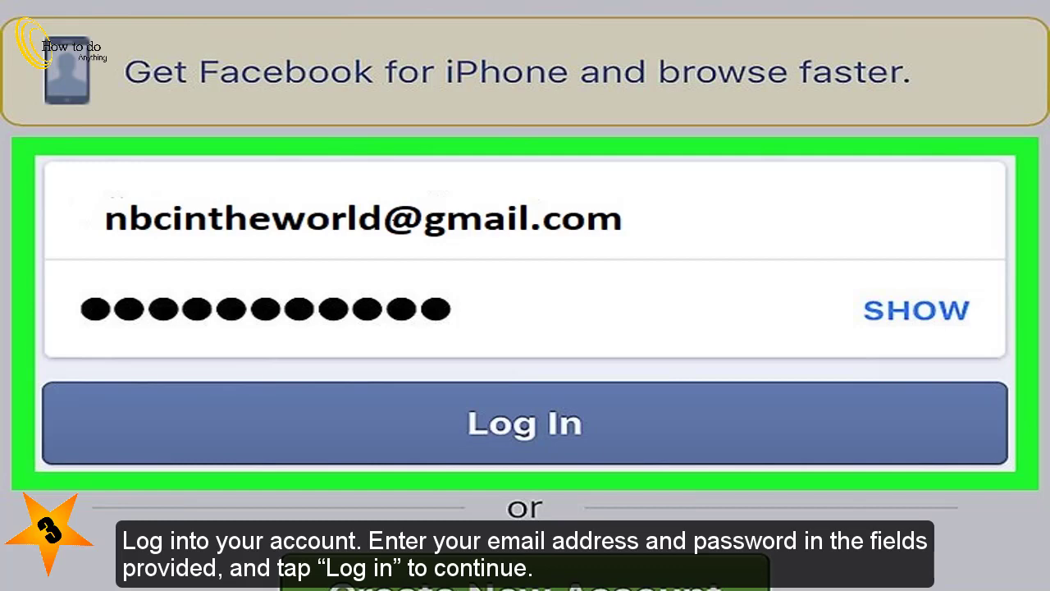
# Step: Sign in to the Facebook account with the entered email and password
pyautogui.click(525, 424)
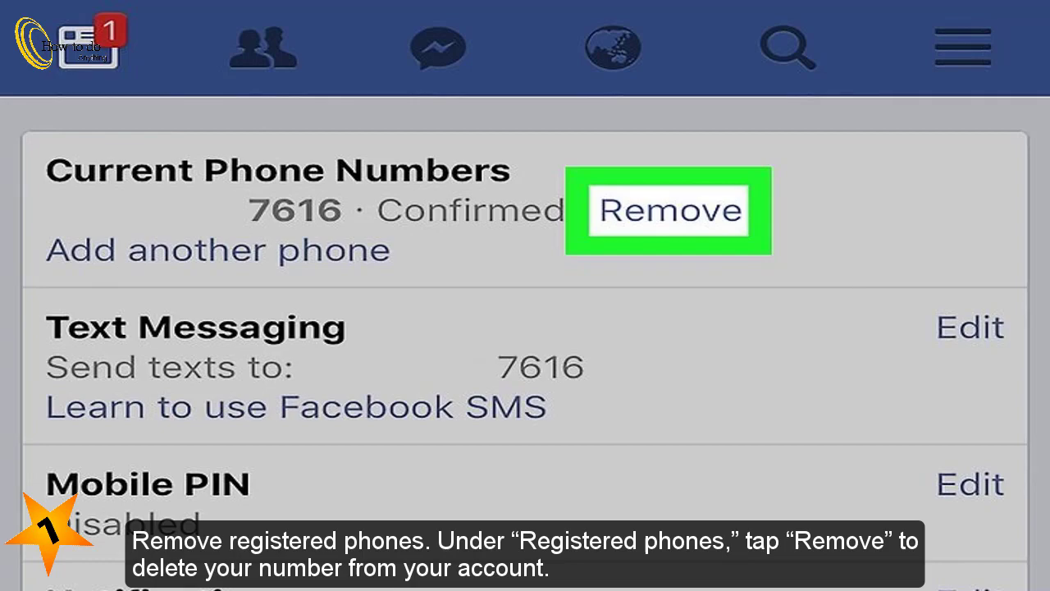
# Step: Remove the confirmed number ending 7616, bringing up the password confirmation prompt
pyautogui.click(668, 210)
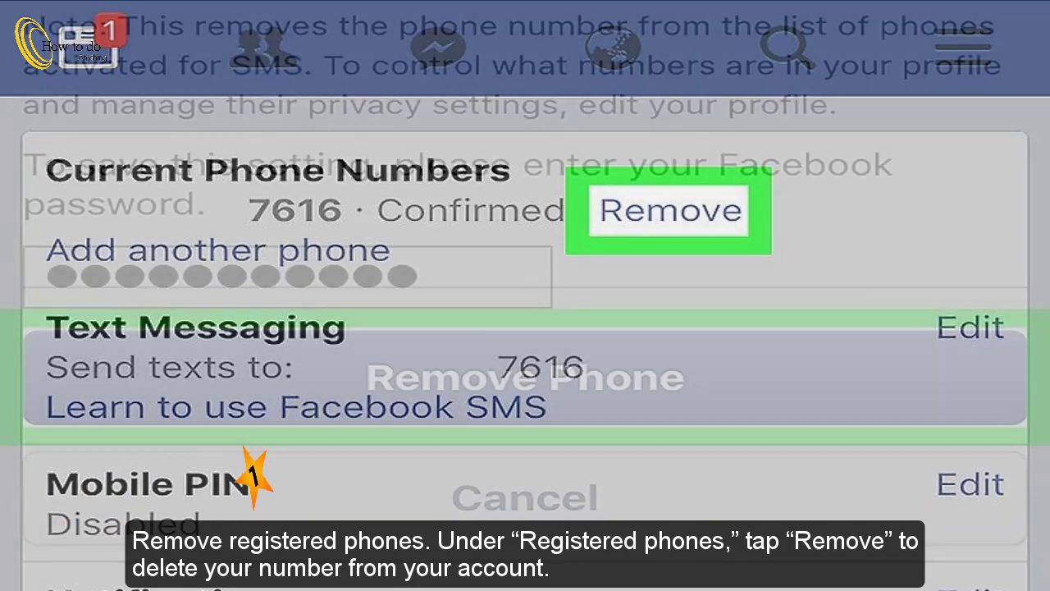